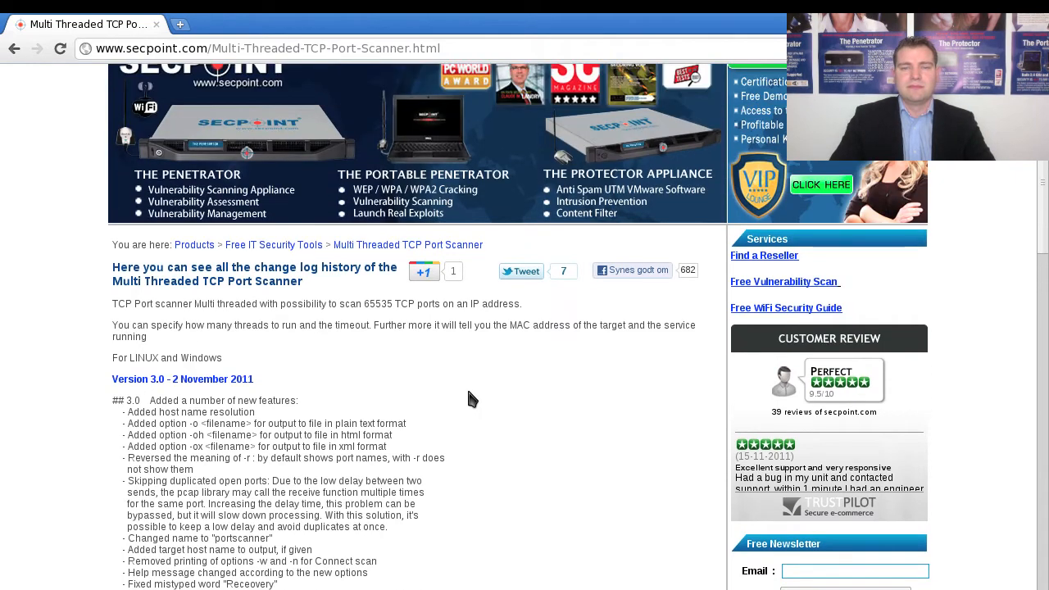
Step: Scroll the SecPoint changelog in Chrome down to the Version 2.0 entries and Syn scan link
scroll(up, 3)
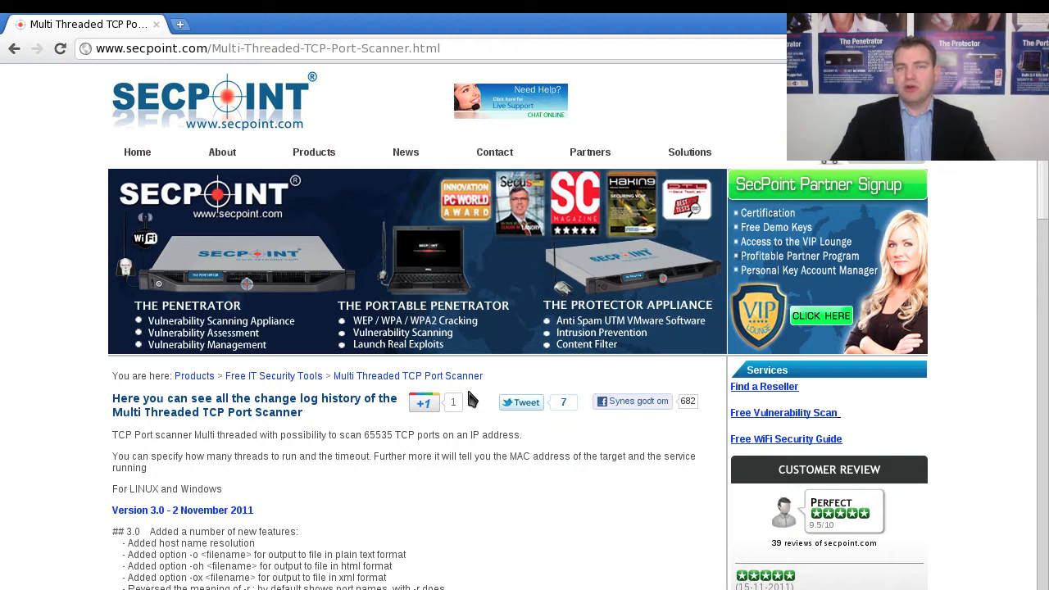
mouse_move(314, 152)
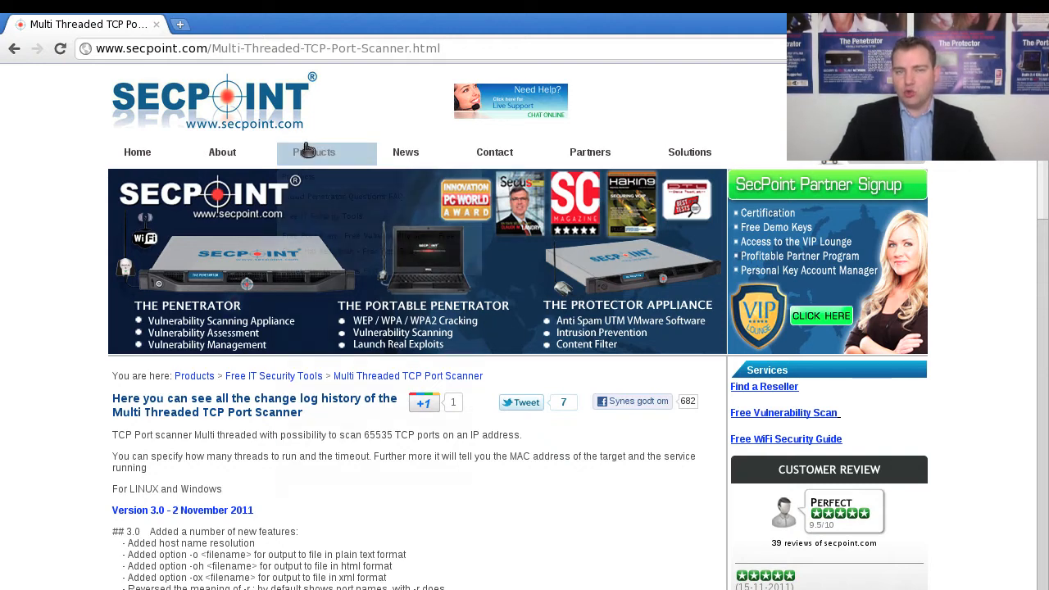
click(314, 152)
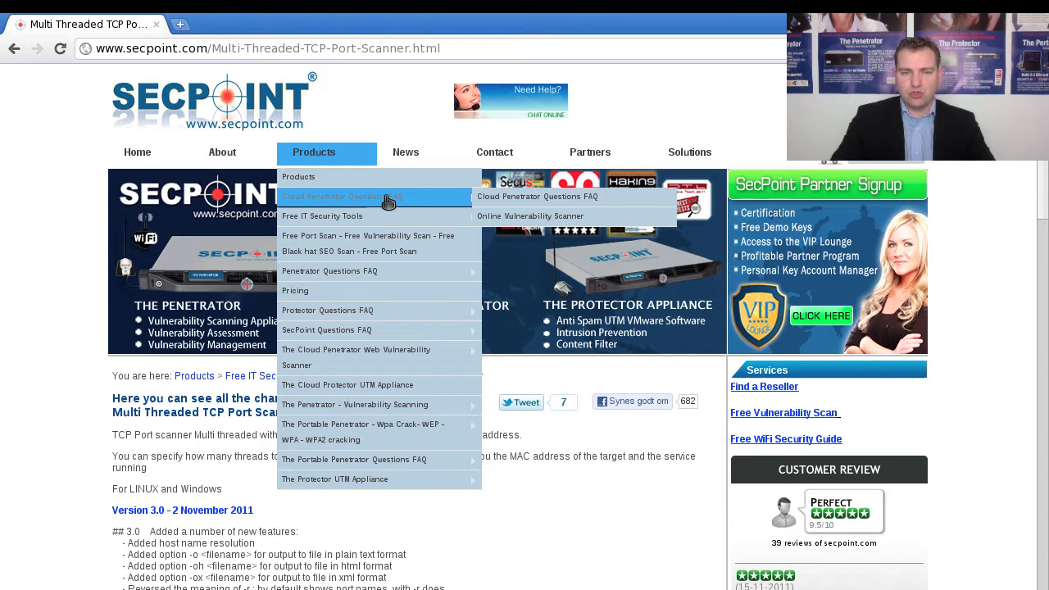
mouse_move(322, 215)
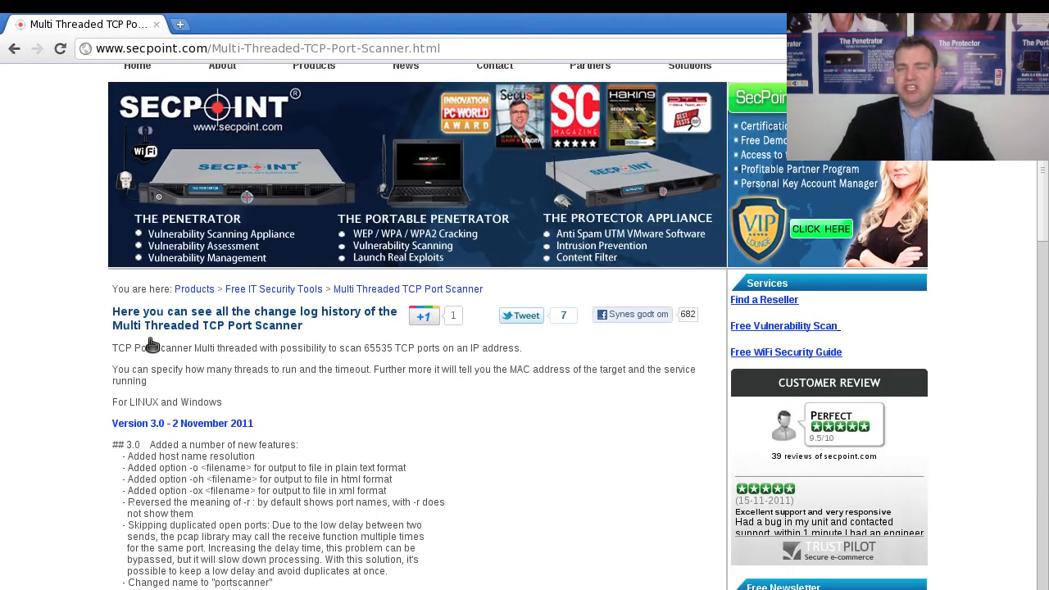
mouse_move(189, 424)
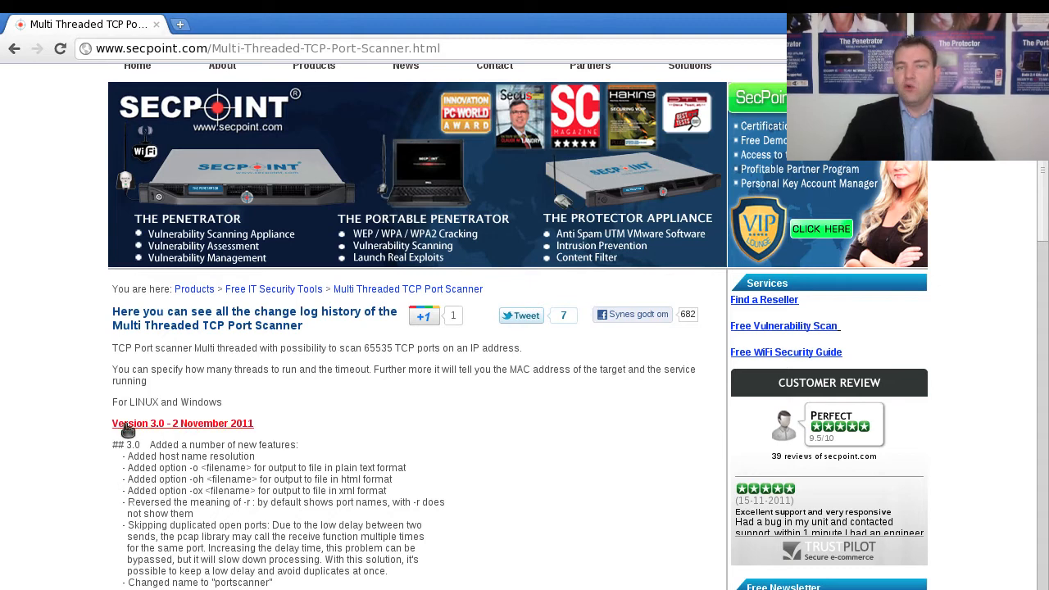
scroll(down, 3)
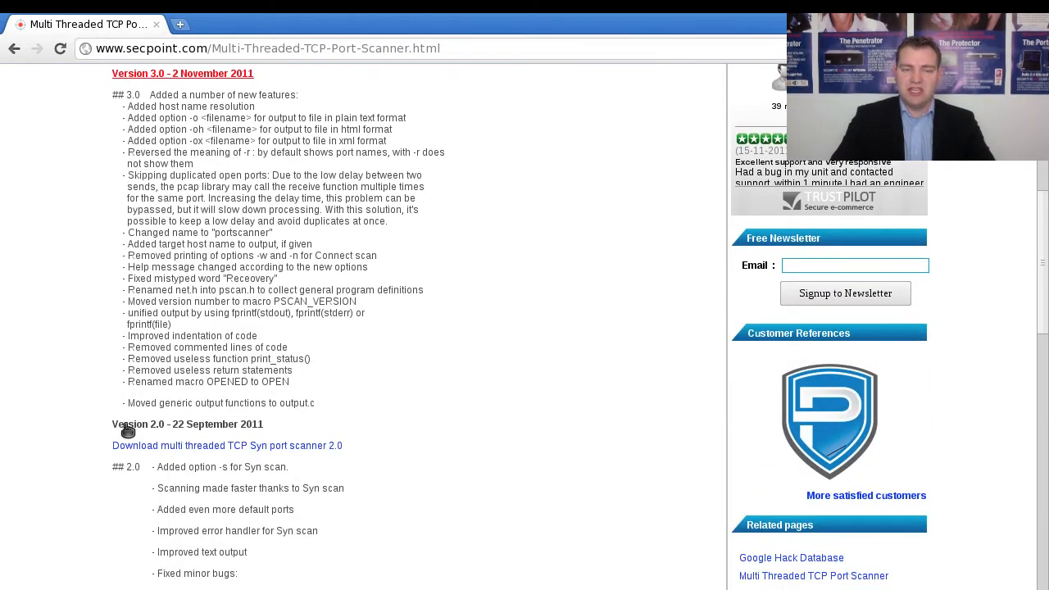
scroll(down, 3)
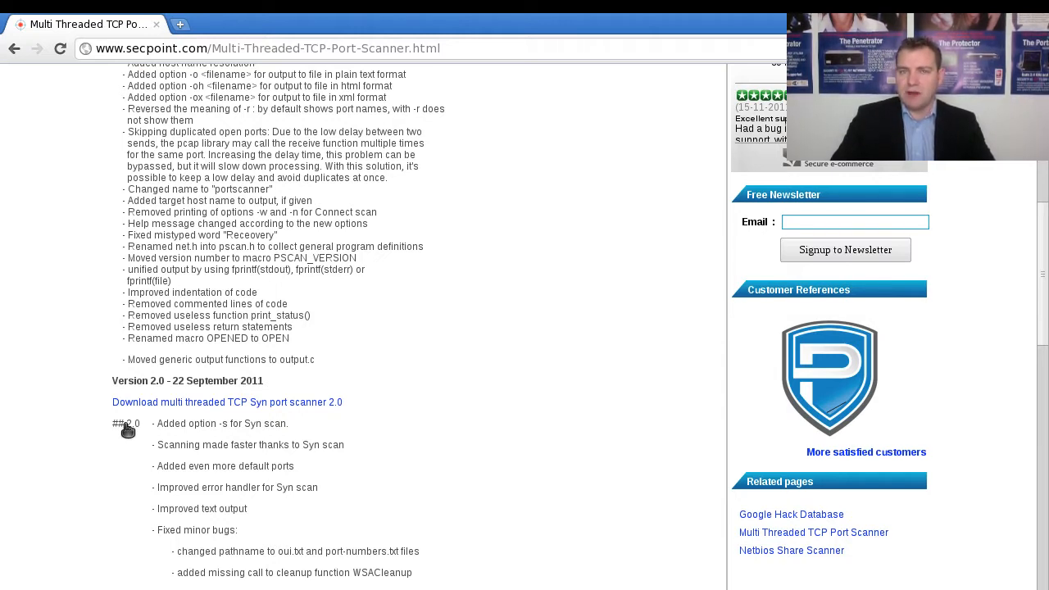
mouse_move(402, 483)
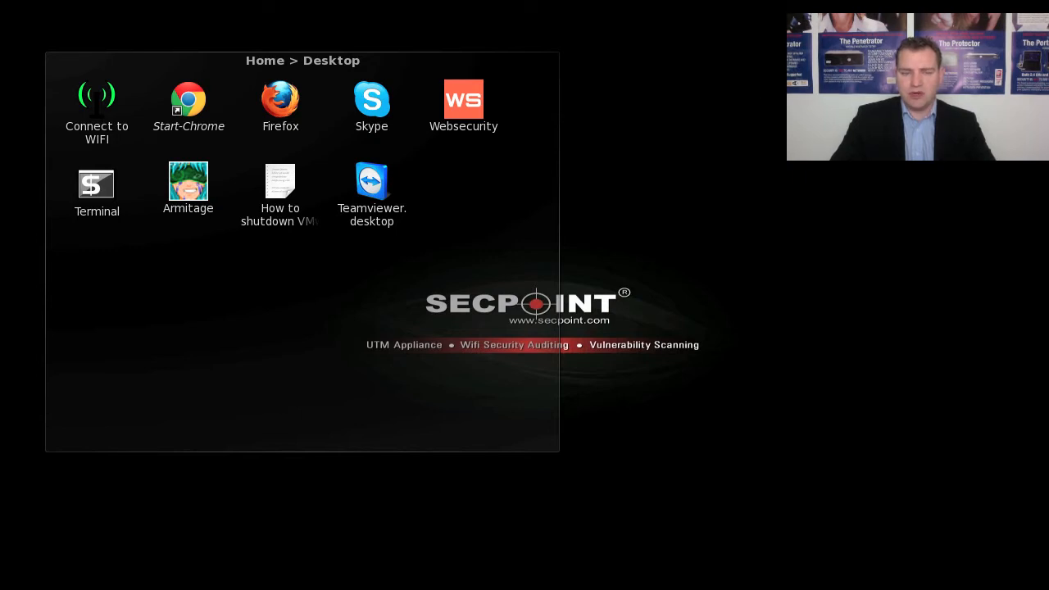
Step: Open Terminal from the desktop and run ./portscanner to print its usage
double_click(96, 182)
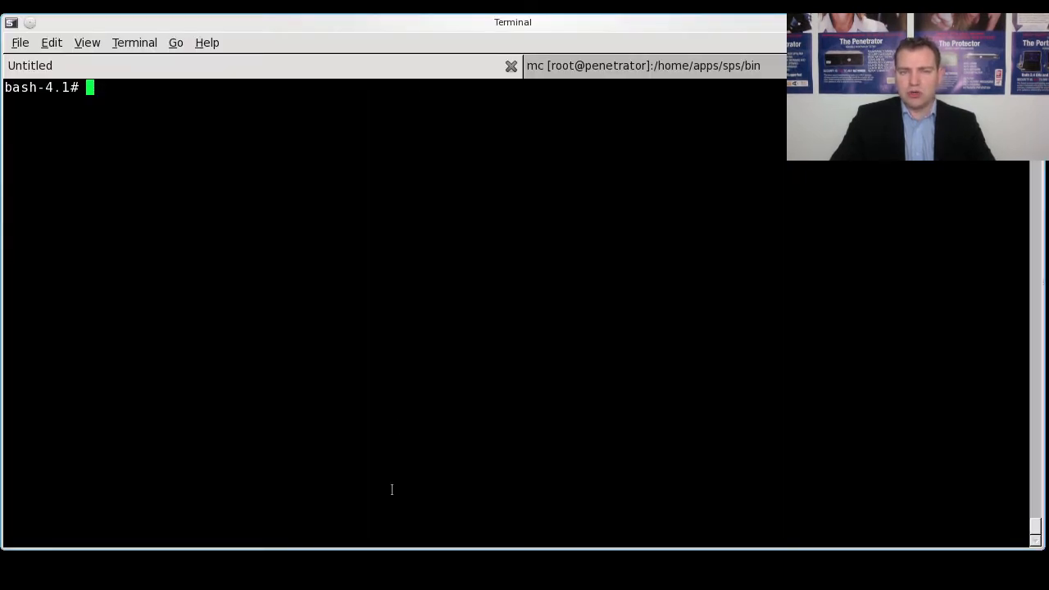
text(./)
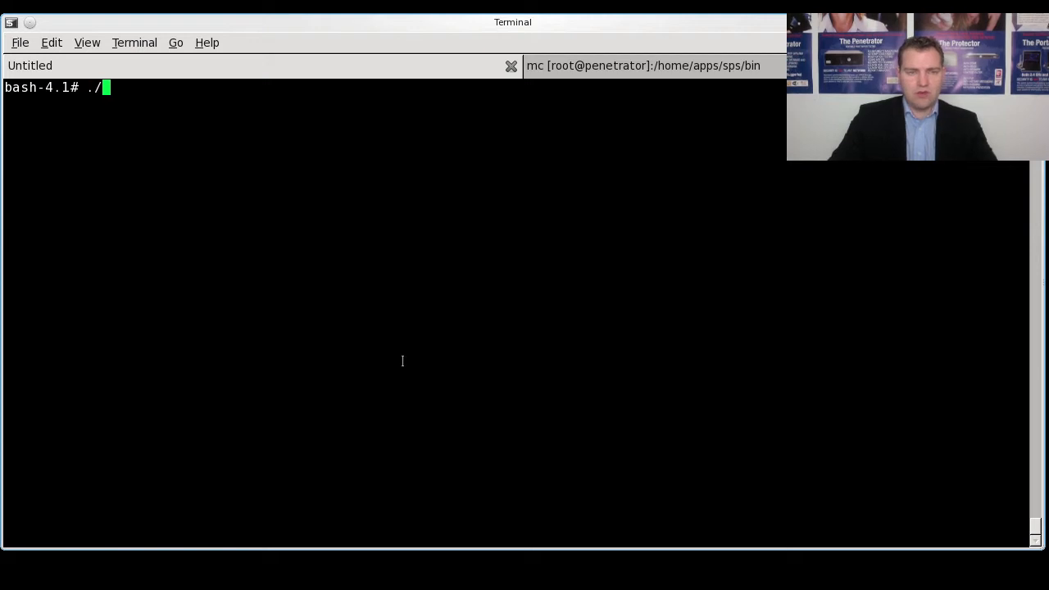
text(portscanner)
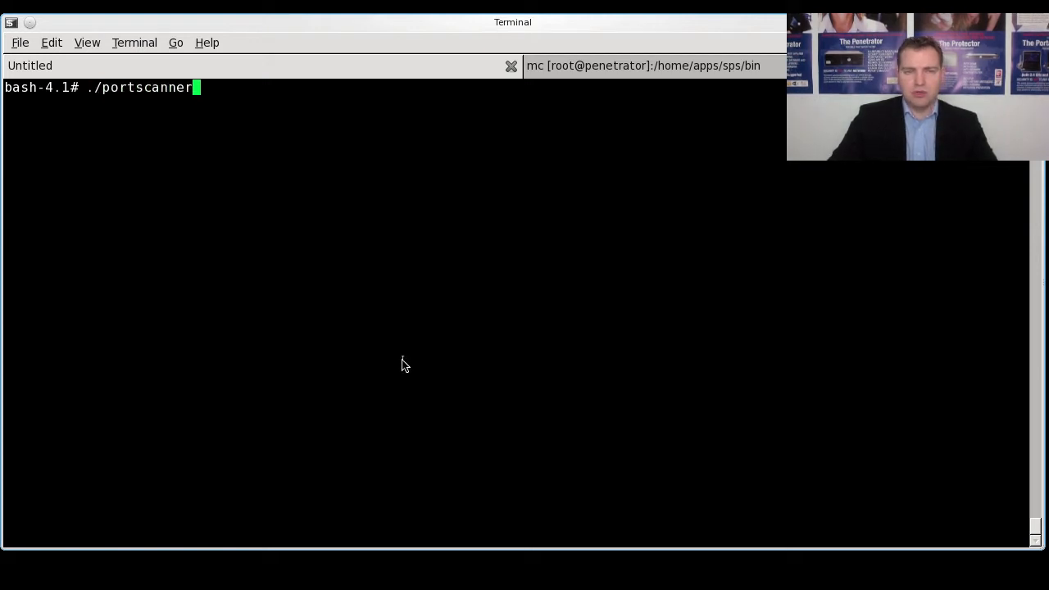
key(Return)
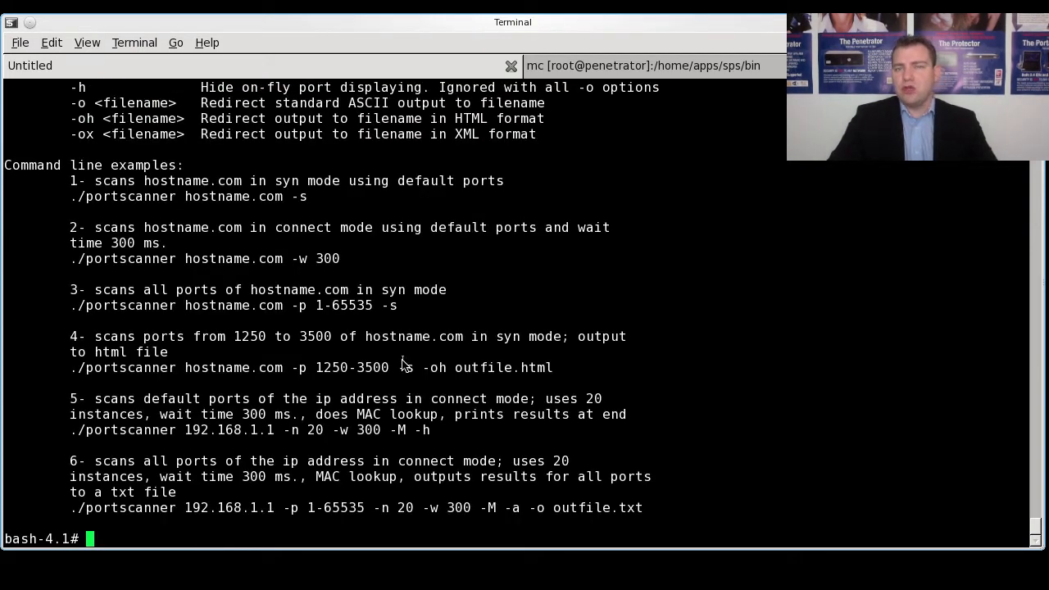
Step: Run ./portscanner|more to view the v3.0 usage and options one page at a time
text(./portscanner)
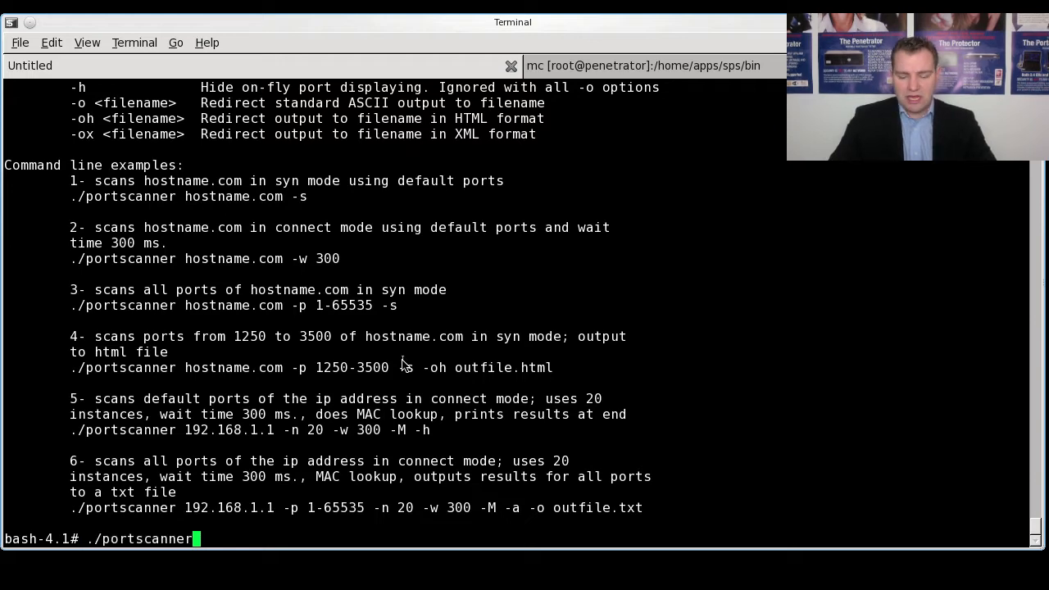
text(|more)
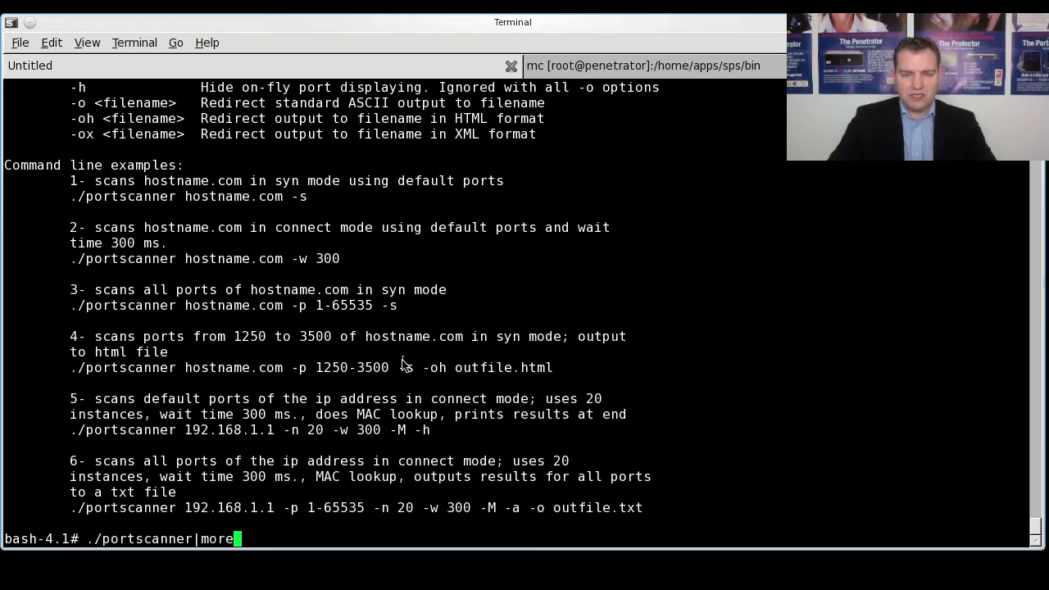
key(Return)
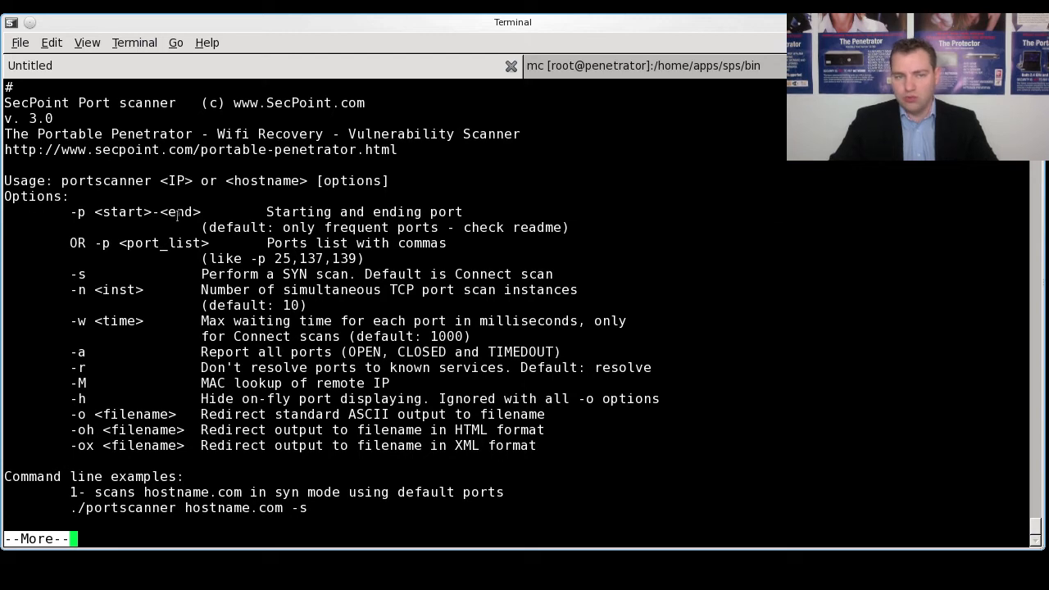
mouse_move(4, 301)
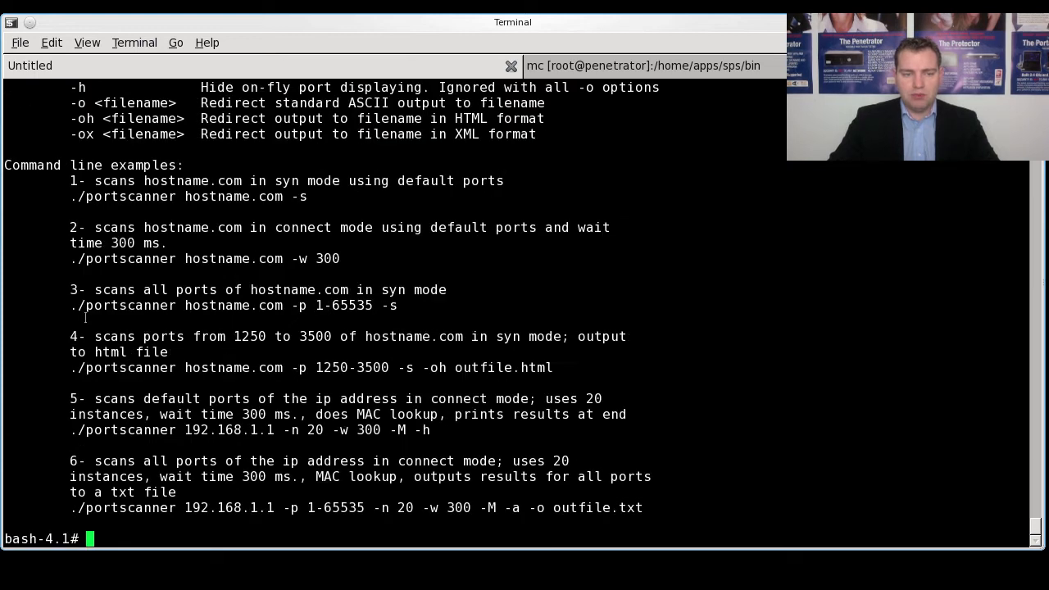
Step: Run ./portscanner against 192.168.1.70 with default settings
text(./portscanner)
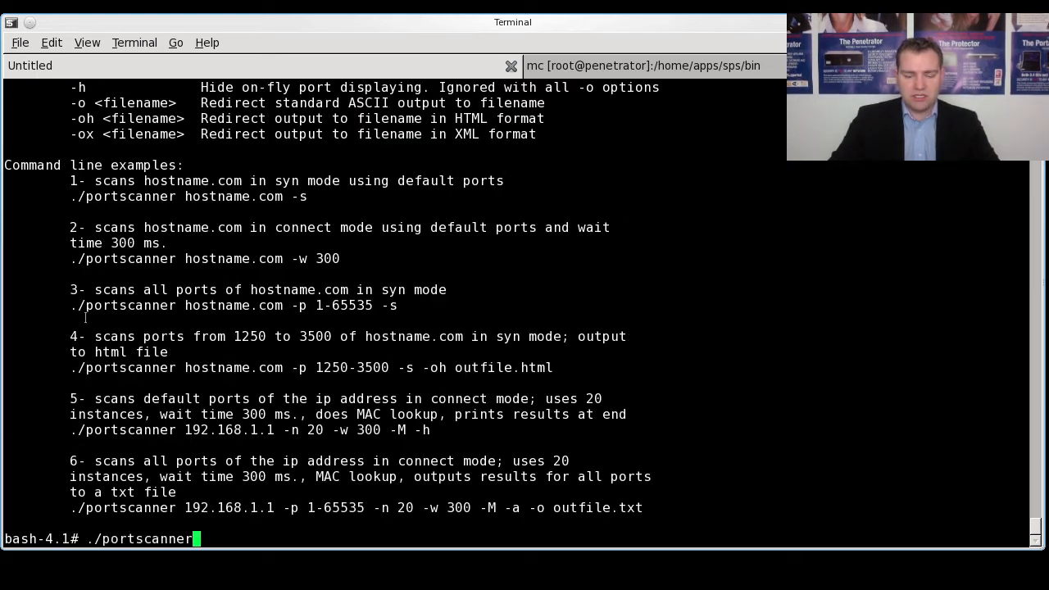
text(192.1681.1.70)
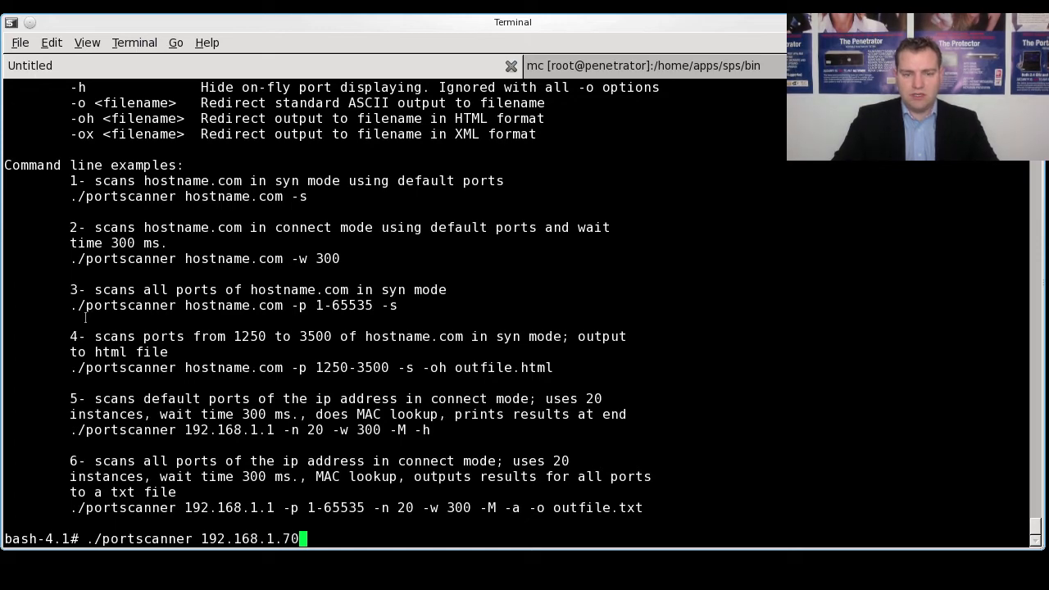
key(Return)
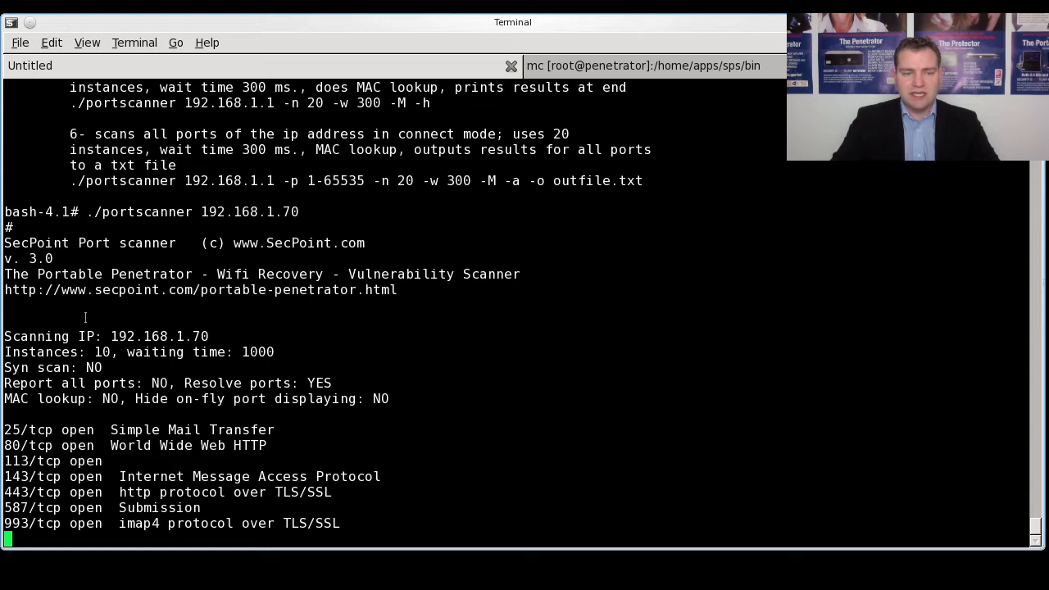
mouse_move(96, 338)
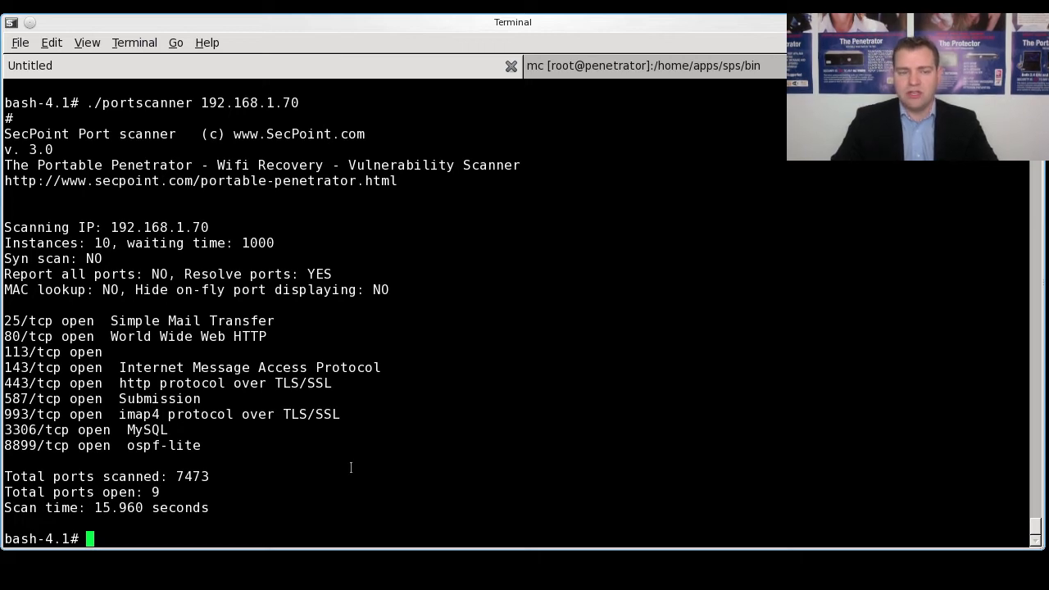
Step: Rescan 192.168.1.70 with -n 20 simultaneous instances and review the results
text(./portscanner 192.168.1.70)
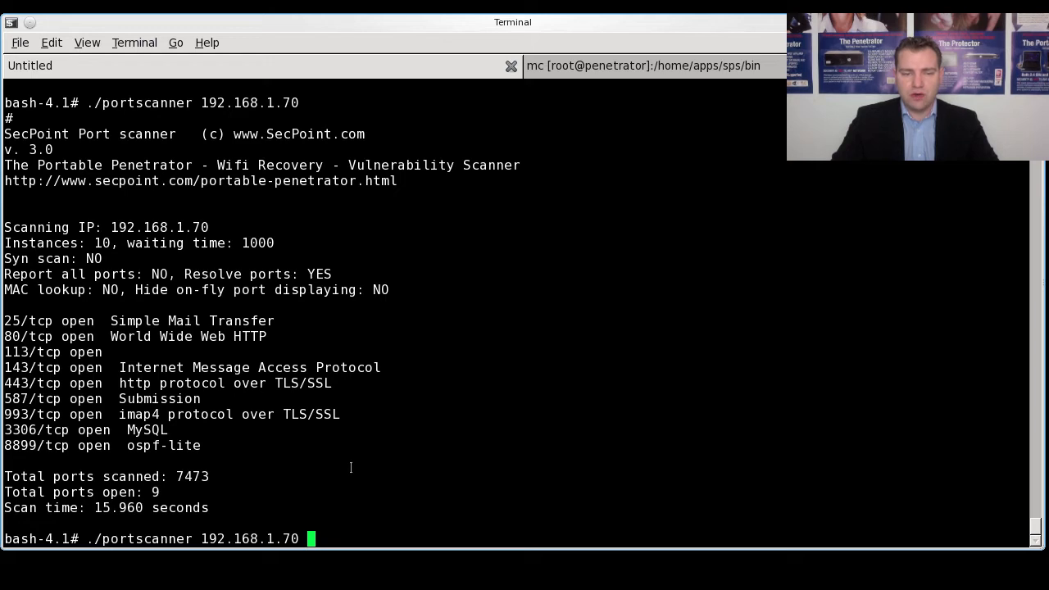
key(Return)
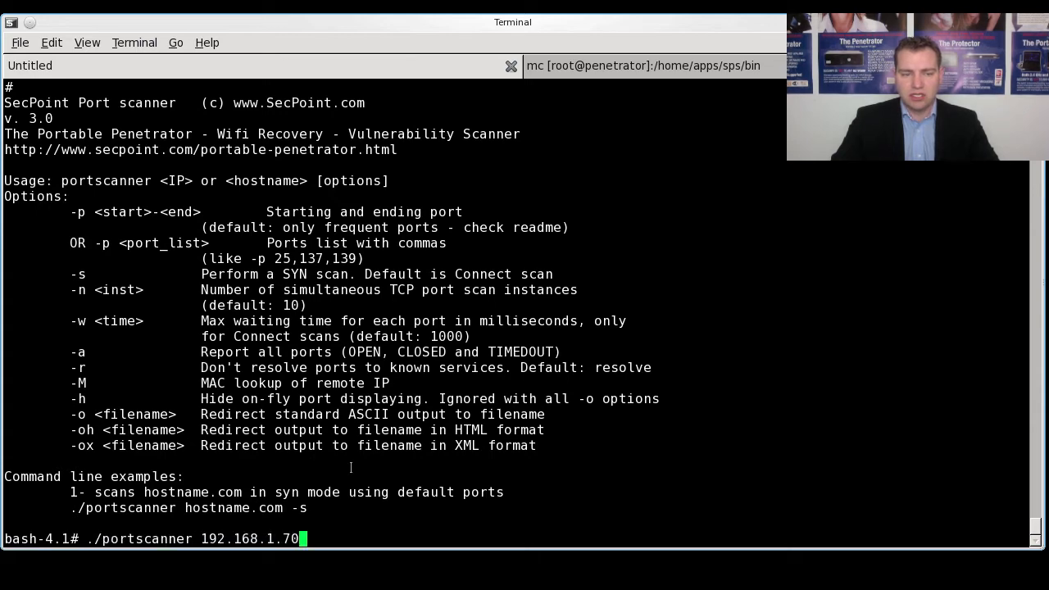
text(-n 2)
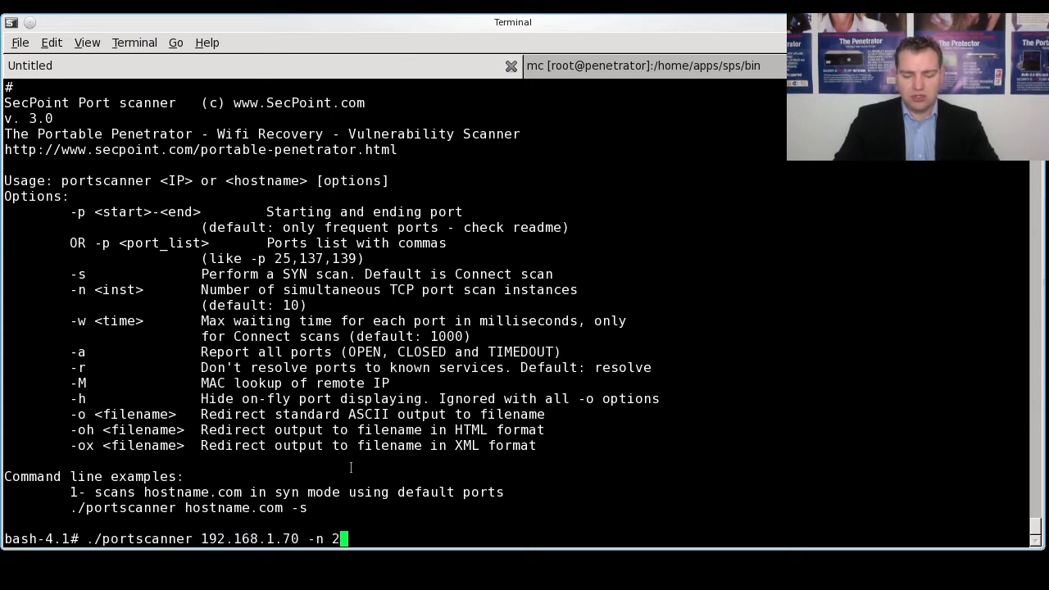
key(Return)
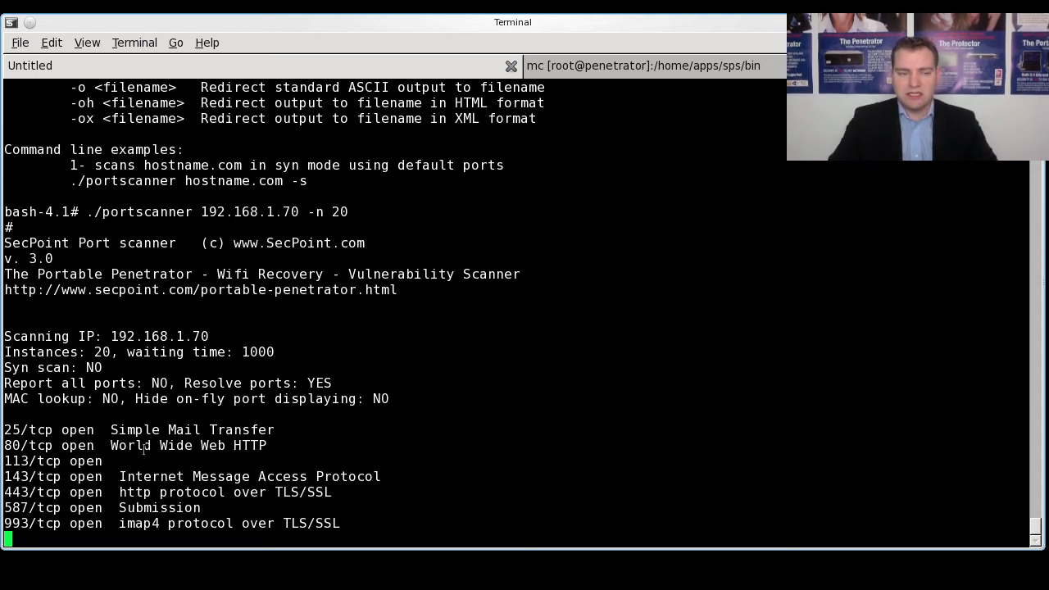
scroll(down, 3)
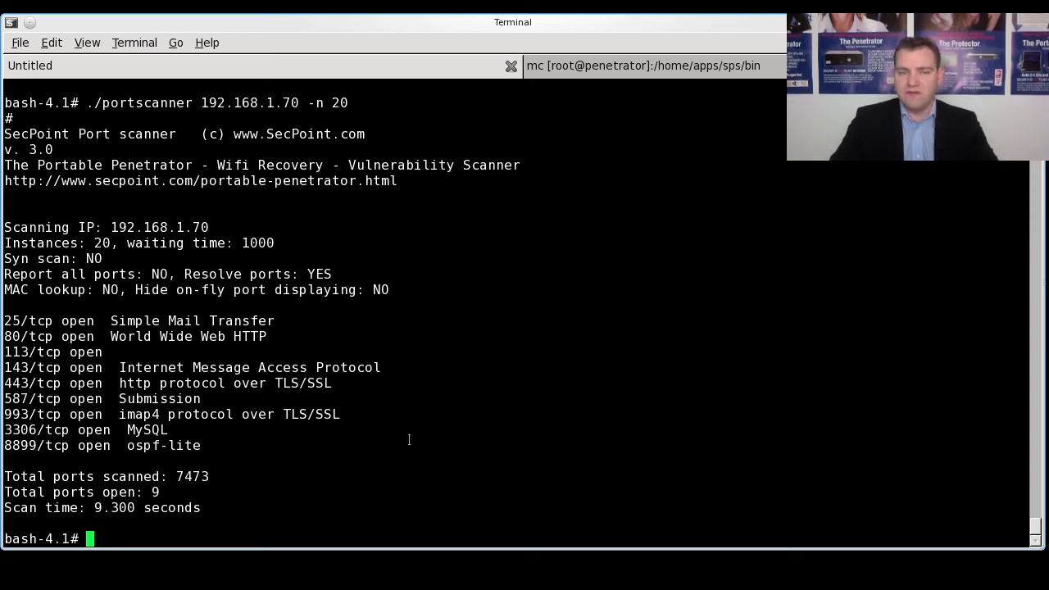
text(./portscanner 192.168.1.70 -n 20)
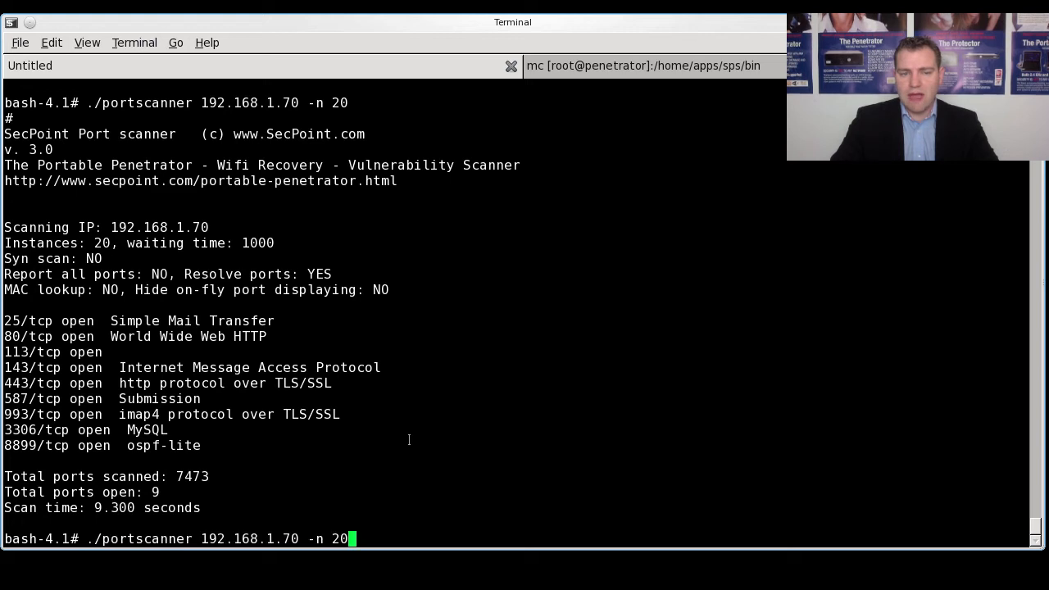